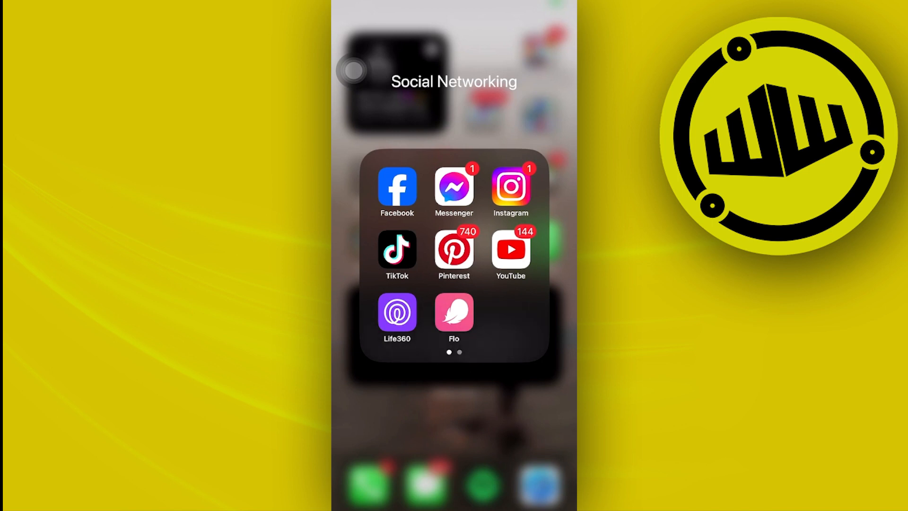
Launch Facebook from the Social Networking folder and scroll down through several home feed posts.
{"action": "left_click", "coordinate": [396, 192]}
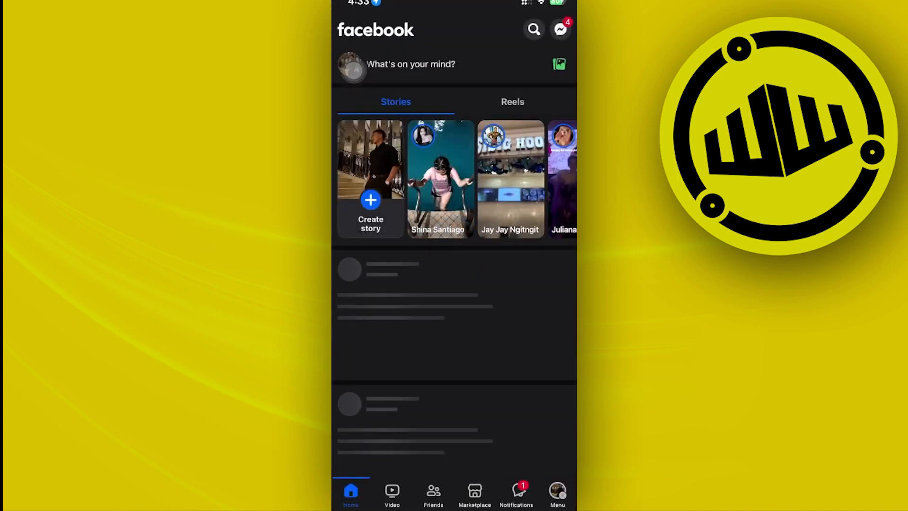
{"action": "scroll", "scroll_direction": "down", "scroll_amount": 3}
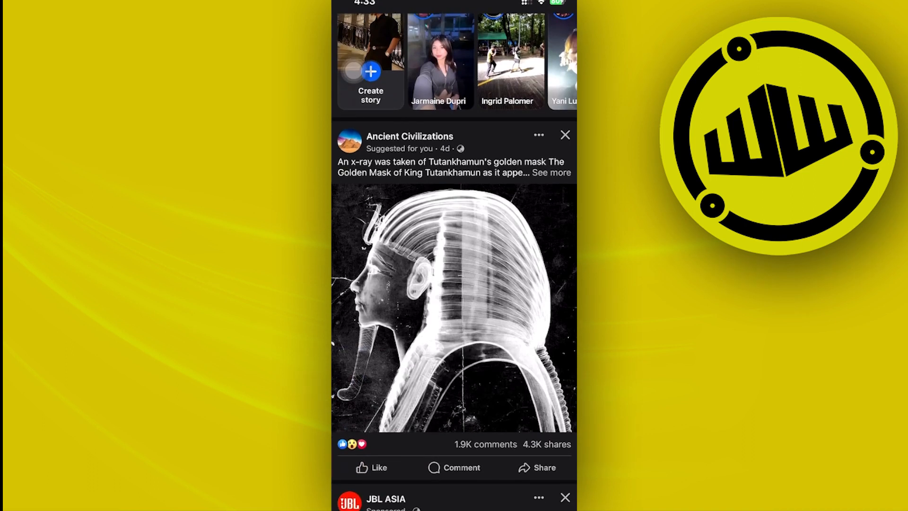
{"action": "scroll", "scroll_direction": "down", "scroll_amount": 3}
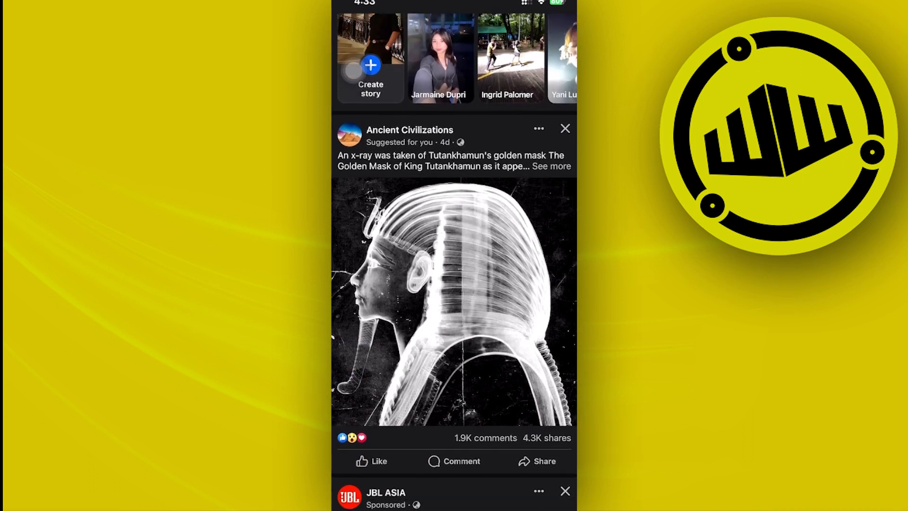
{"action": "scroll", "scroll_direction": "down", "scroll_amount": 3}
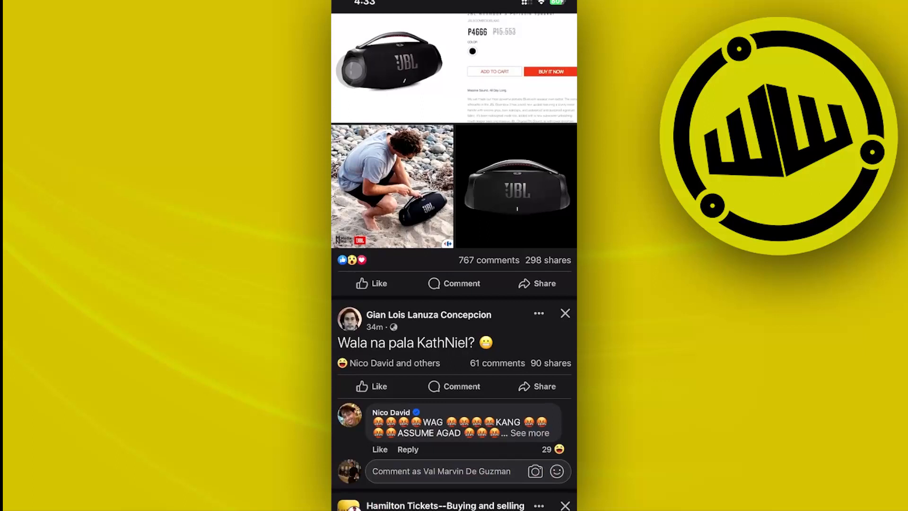
Show the Menu page with Also from Meta listing Ads Manager and WhatsApp.
{"action": "left_click", "coordinate": [557, 493]}
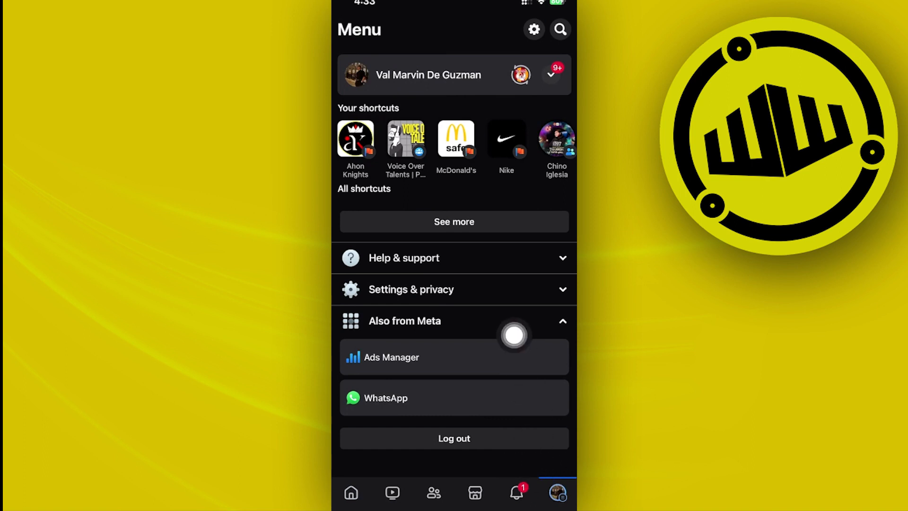
{"action": "mouse_move", "coordinate": [529, 120]}
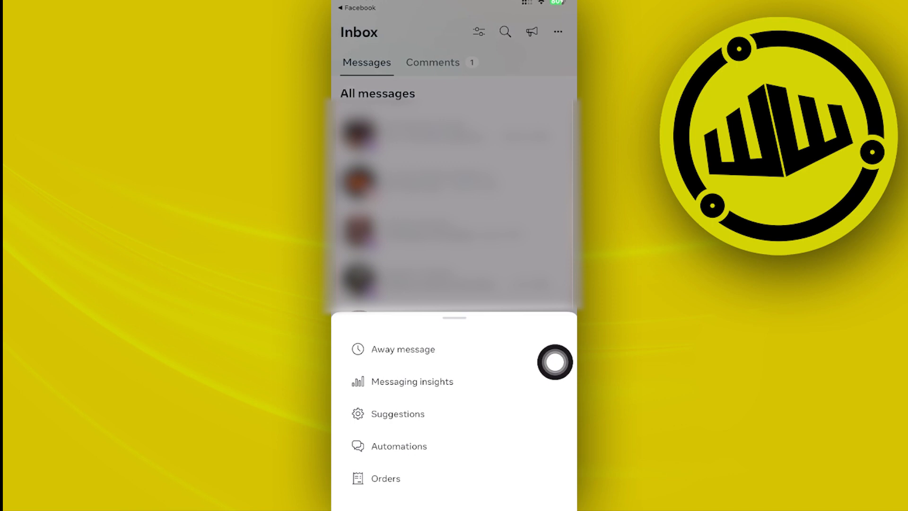
{"action": "mouse_move", "coordinate": [560, 28]}
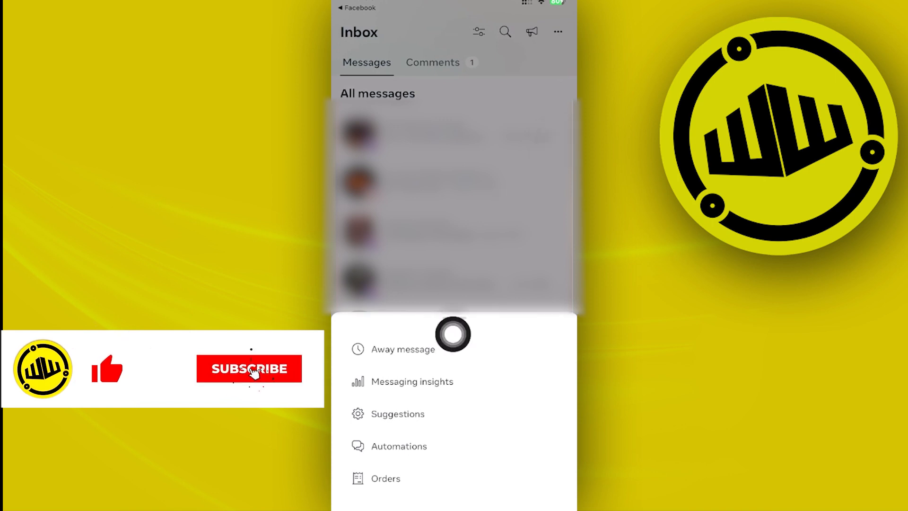
View the Instant Reply automation with its Messenger greeting text, then return to the Automations list.
{"action": "left_click", "coordinate": [398, 446]}
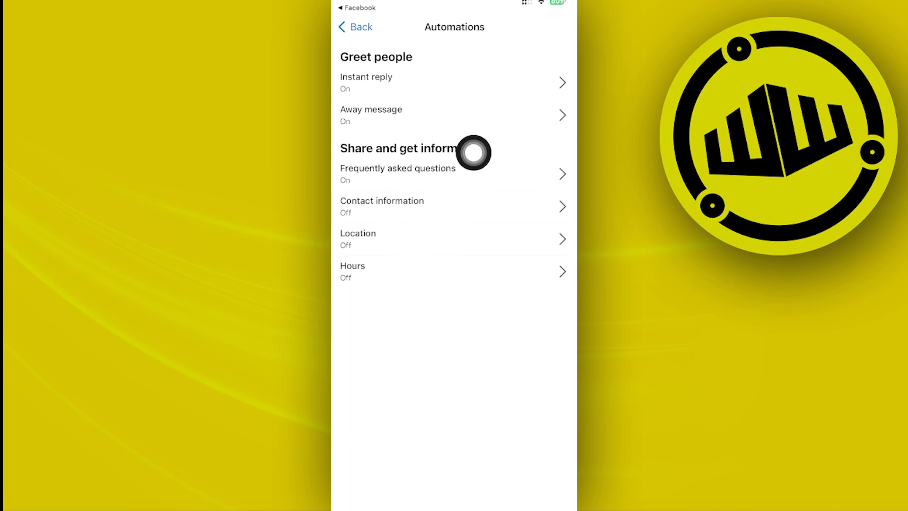
{"action": "left_click", "coordinate": [452, 83]}
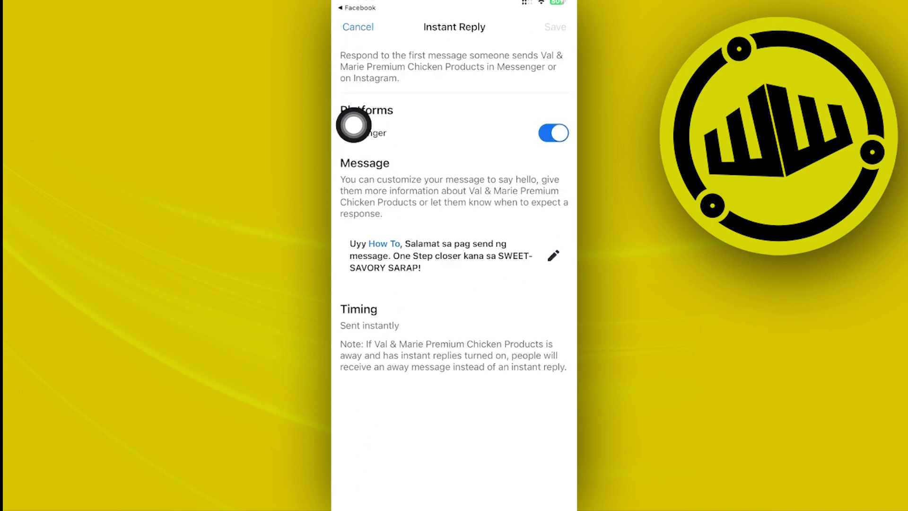
{"action": "left_click", "coordinate": [357, 27]}
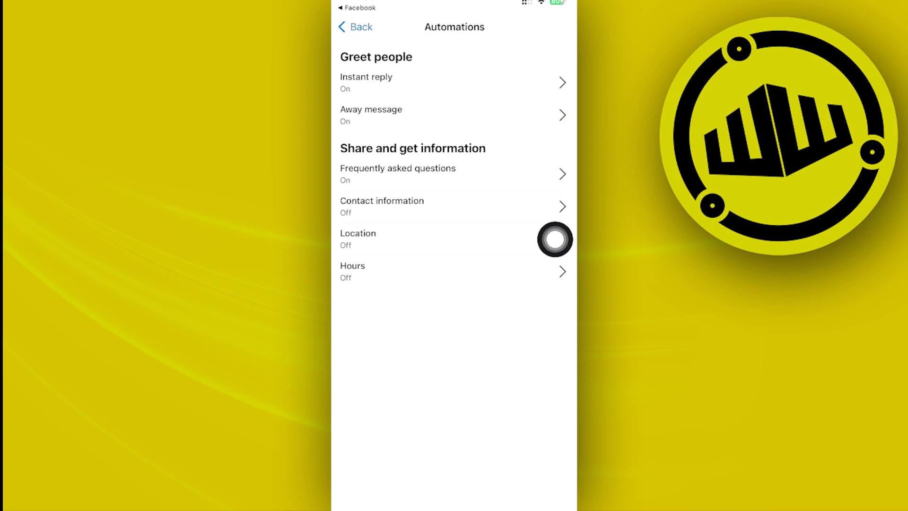
{"action": "mouse_move", "coordinate": [500, 278]}
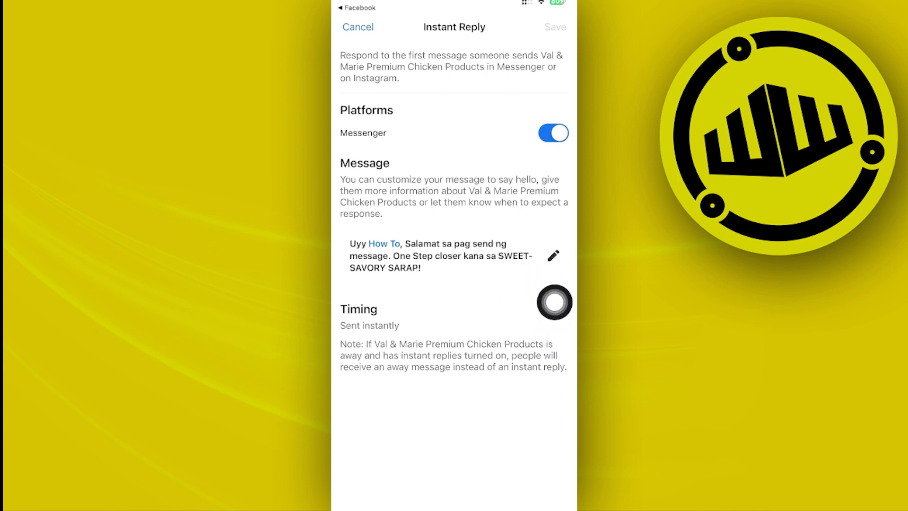
{"action": "left_click", "coordinate": [553, 255]}
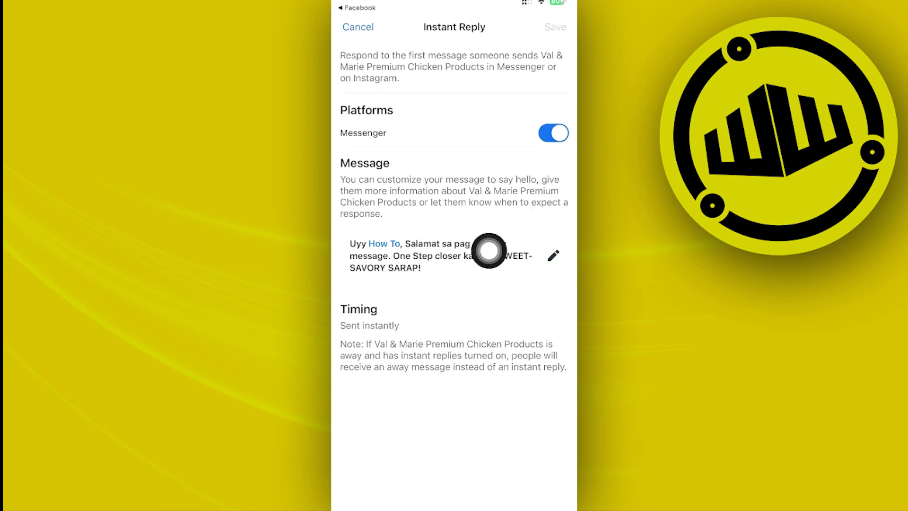
{"action": "mouse_move", "coordinate": [553, 182]}
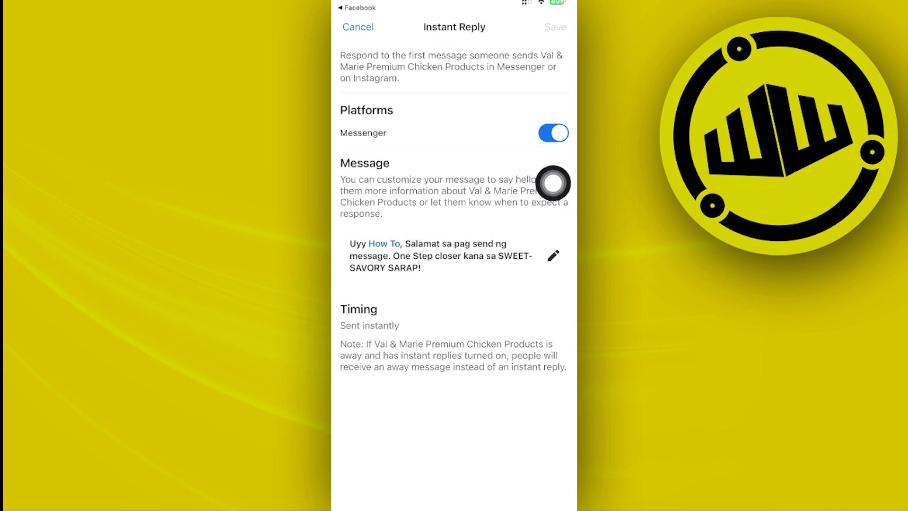